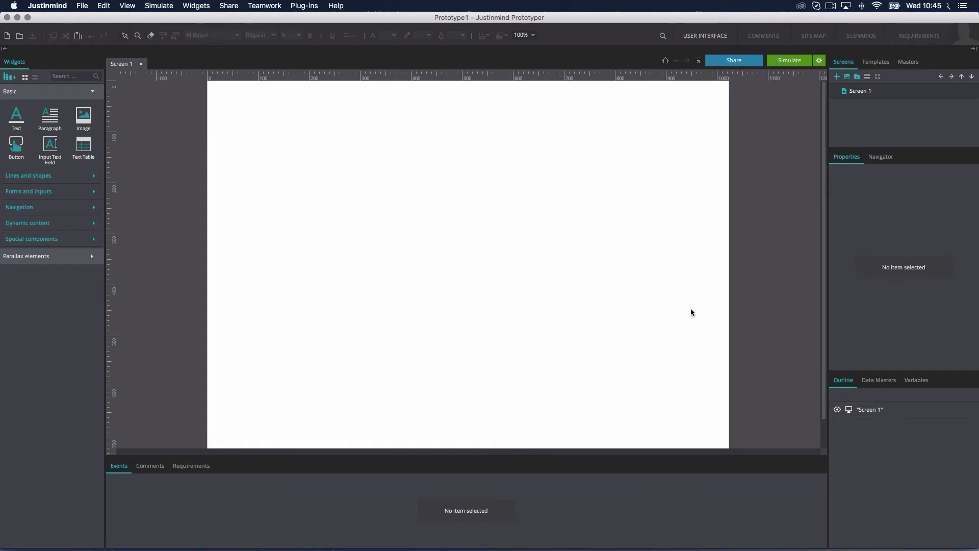
mouse_move(701, 75)
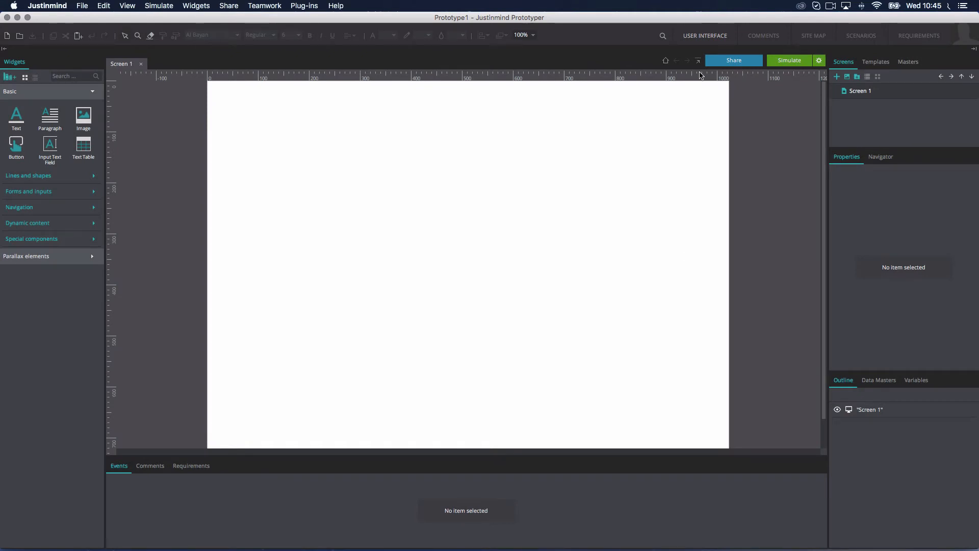
mouse_move(116, 152)
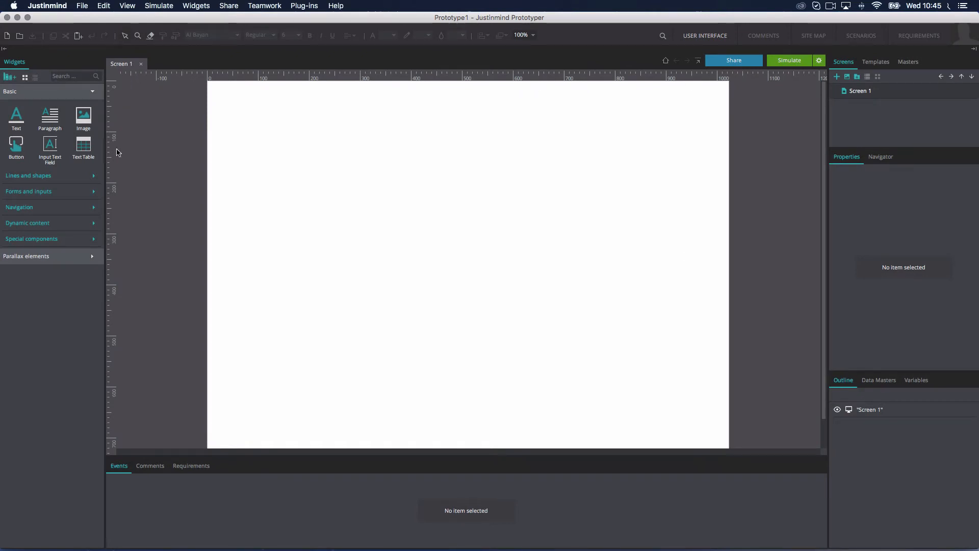
mouse_move(113, 274)
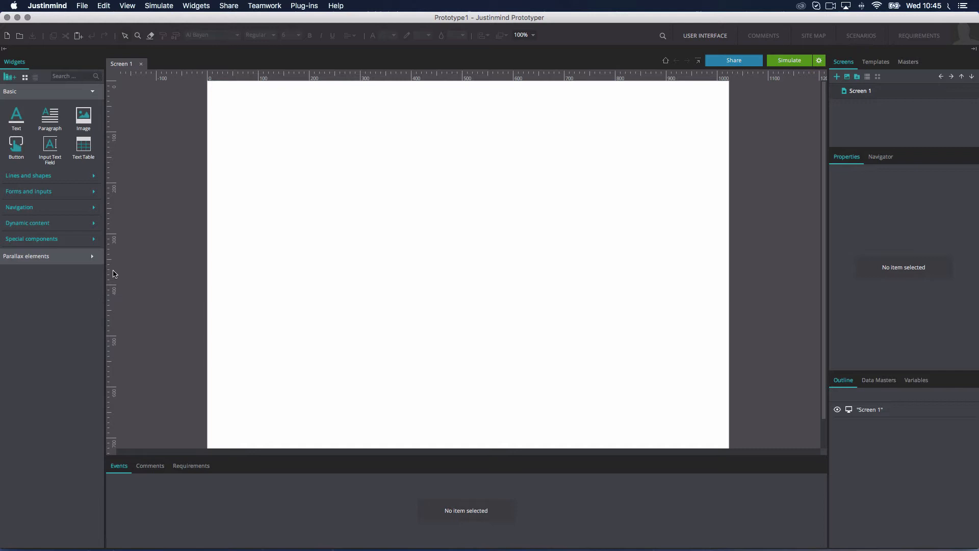
mouse_move(174, 214)
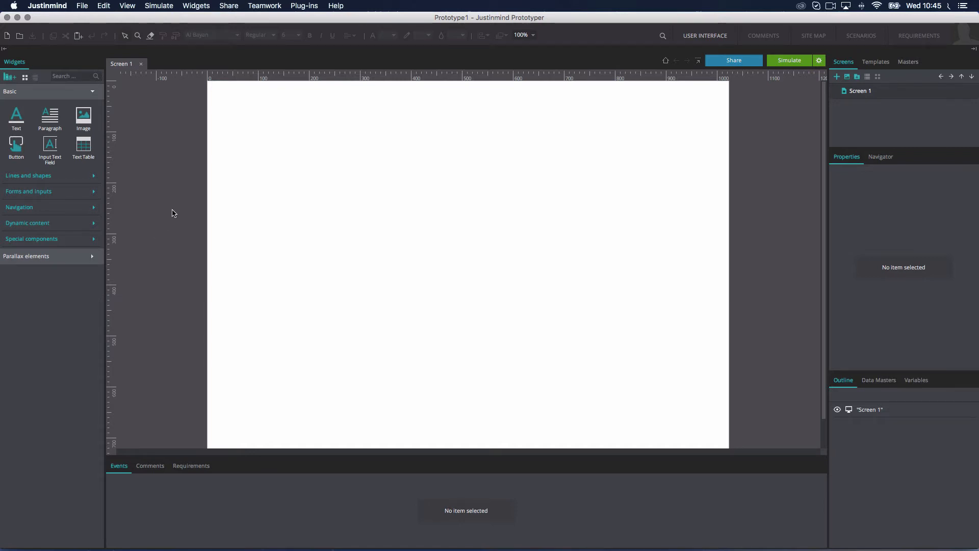
mouse_move(196, 161)
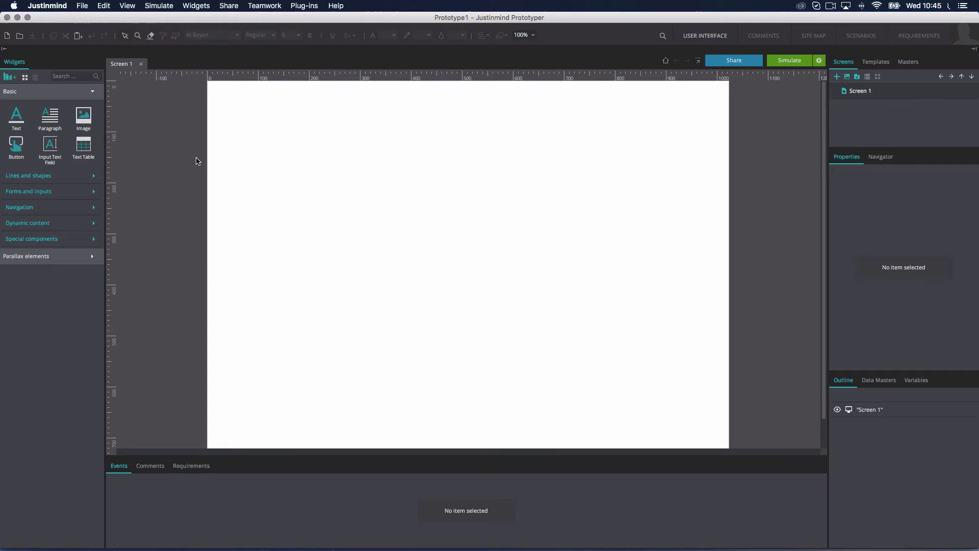
Set the ruler units to Pixels in the User Interface preferences and confirm
left_click(48, 6)
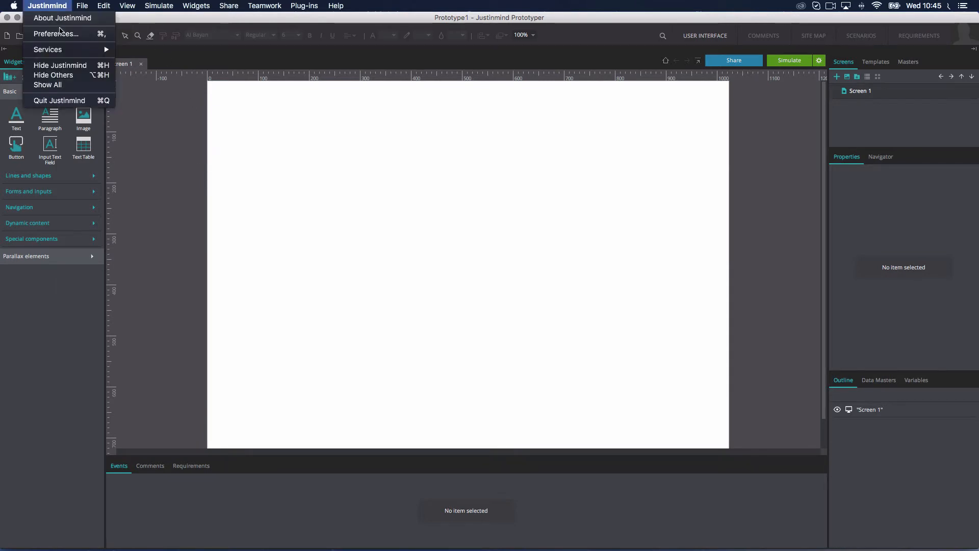
left_click(55, 34)
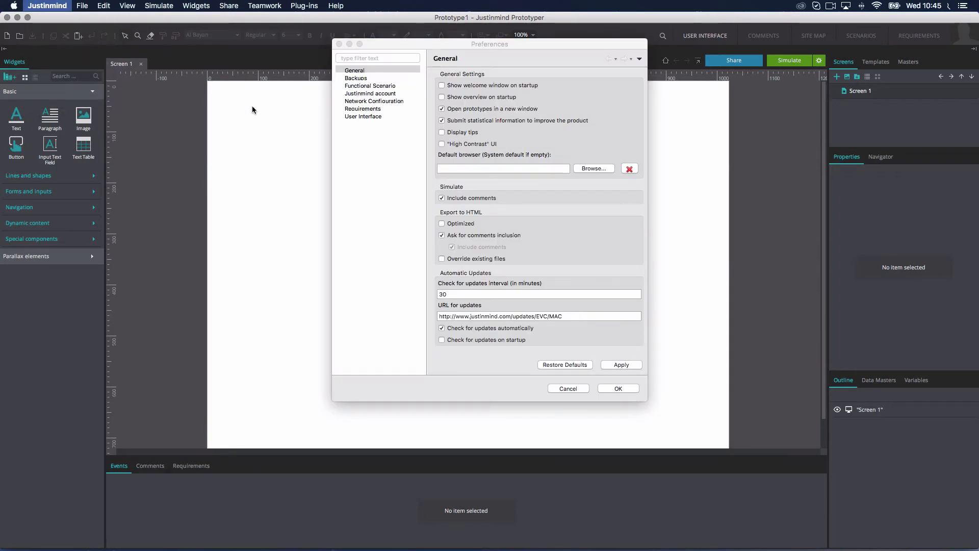
left_click(363, 116)
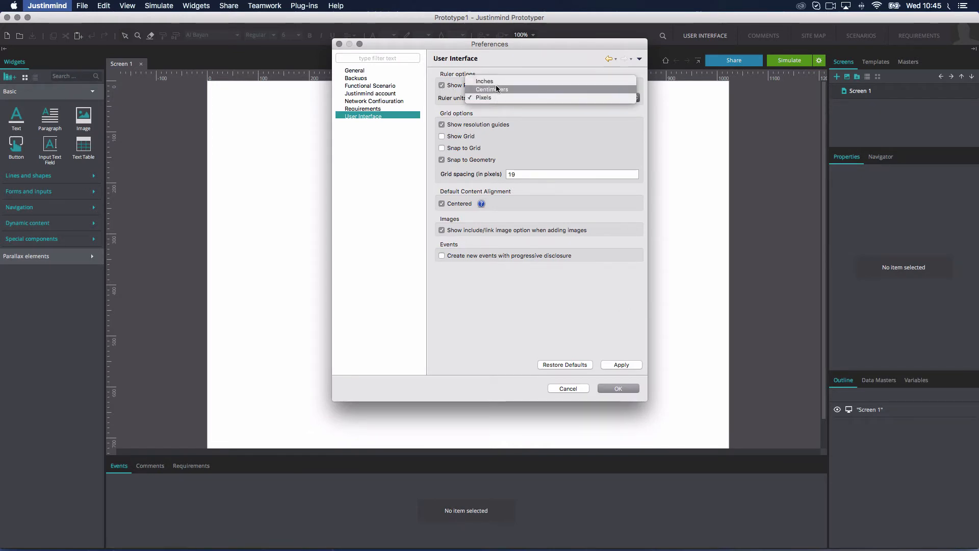
mouse_move(500, 97)
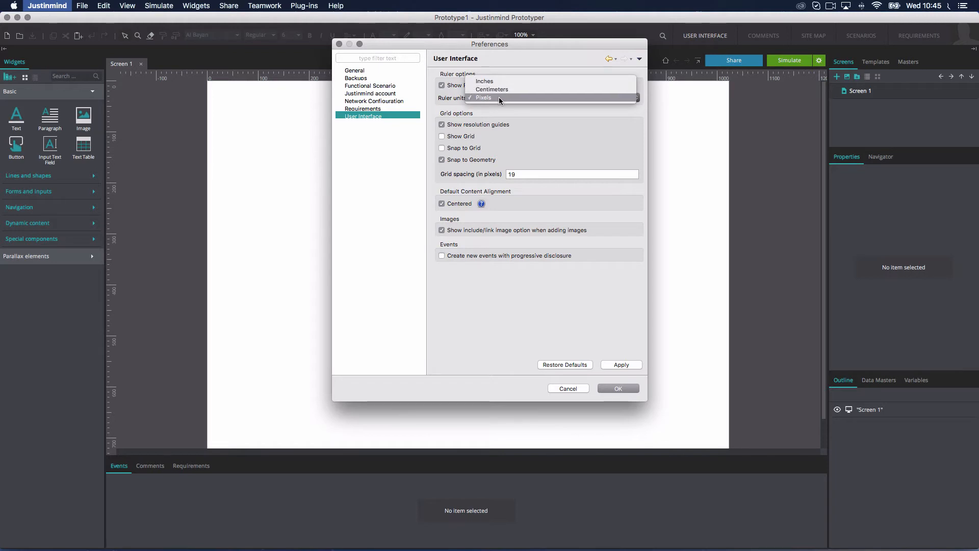
left_click(482, 98)
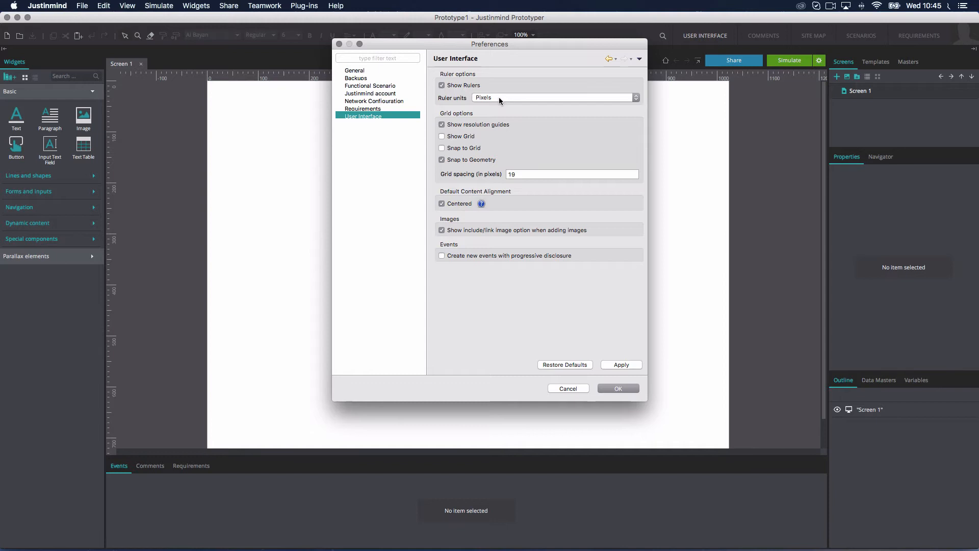
left_click(617, 387)
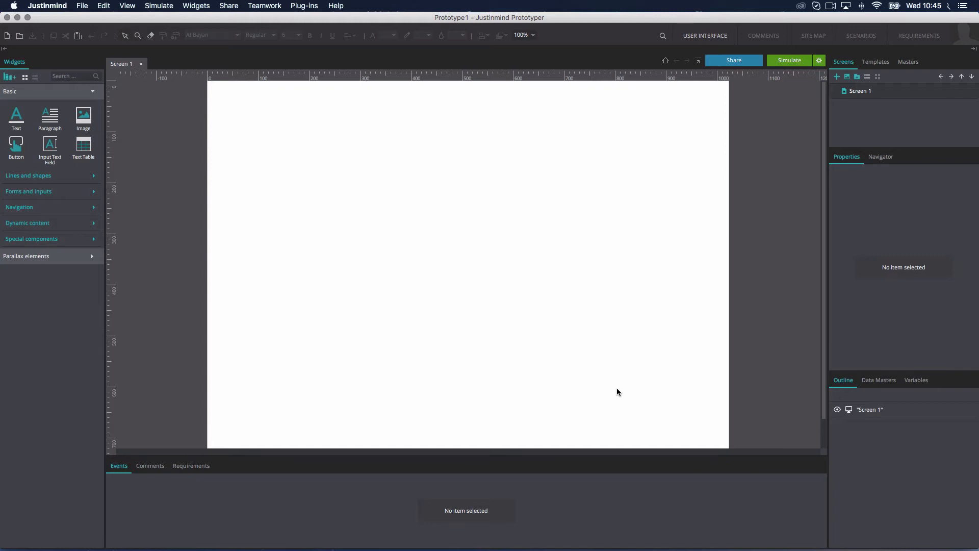
mouse_move(266, 80)
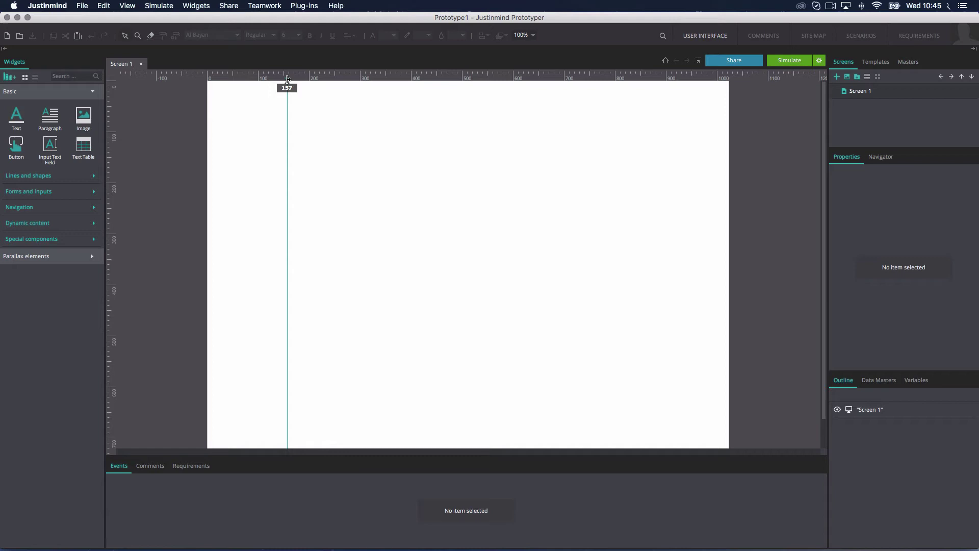
right_click(287, 81)
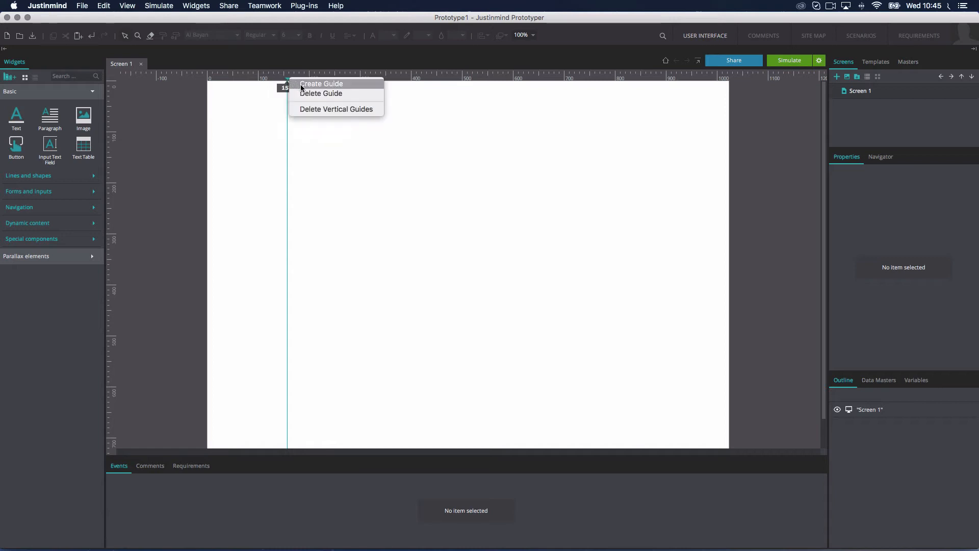
left_click(336, 109)
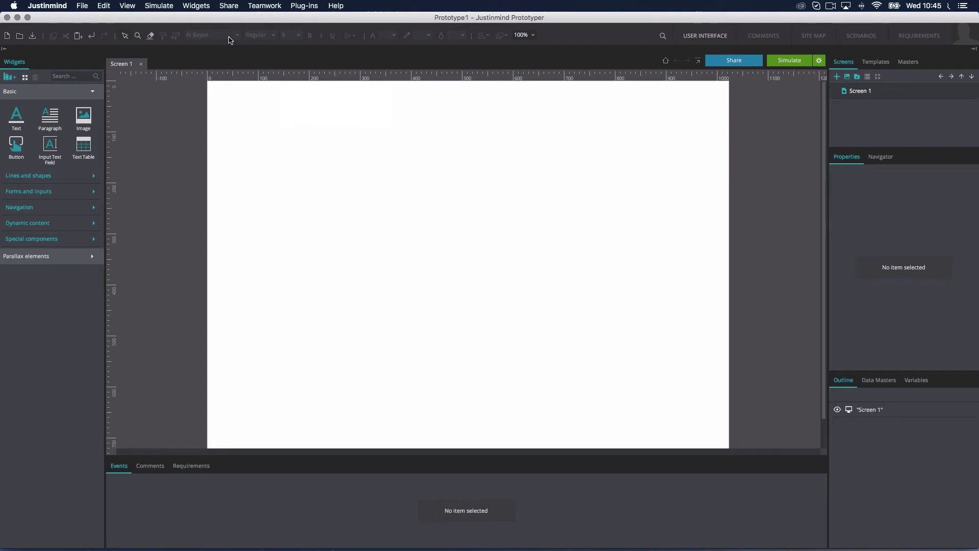
Enable the dotted Grid from the View menu, testing with an image widget that is then removed
left_click(127, 6)
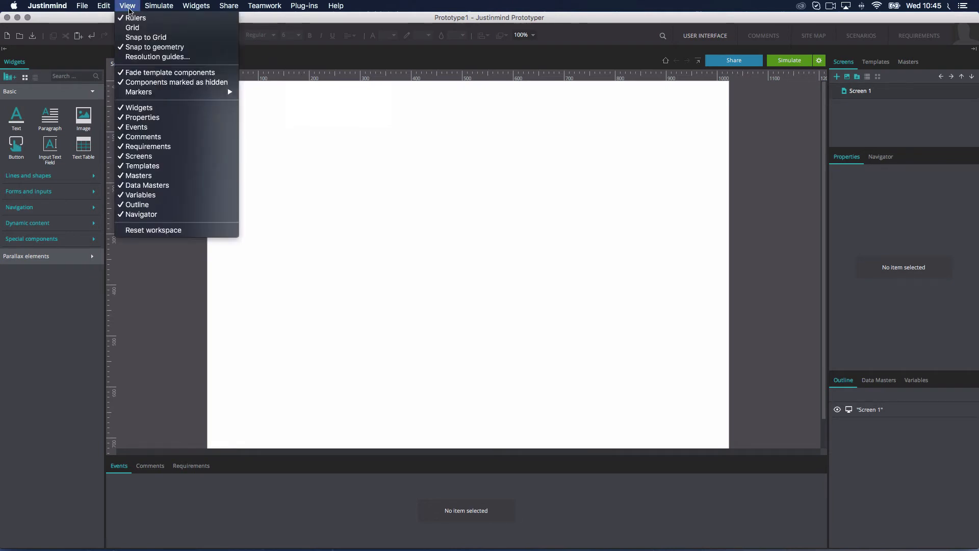
mouse_move(134, 27)
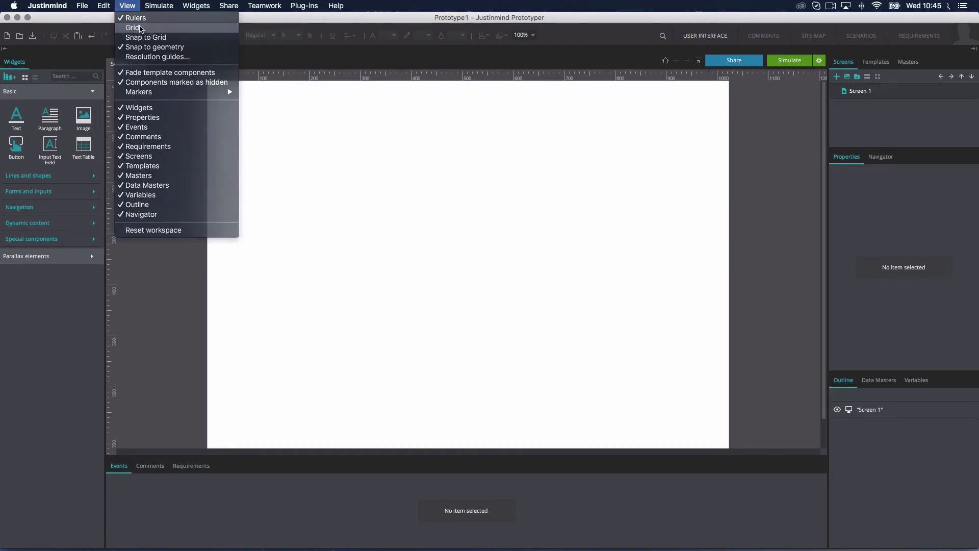
left_click(133, 27)
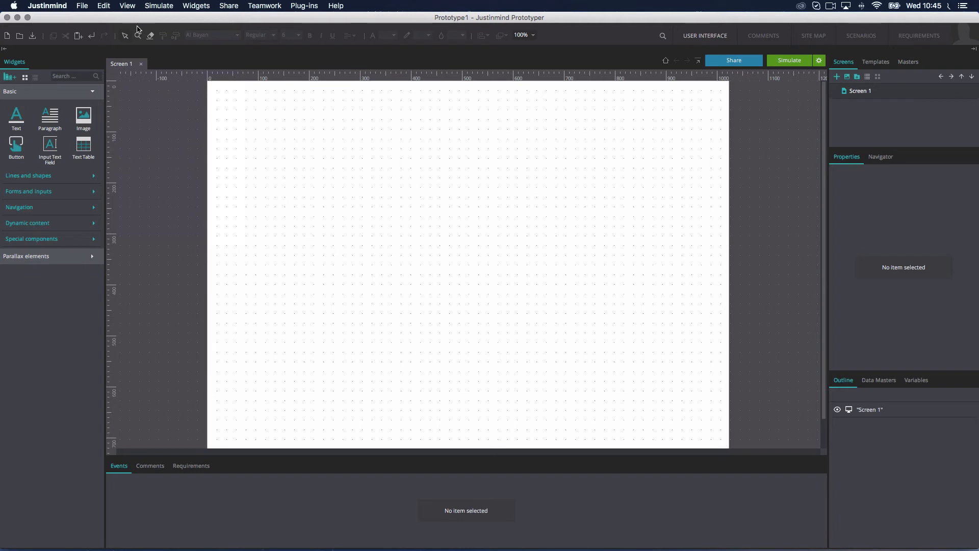
left_click_drag(323, 146, 371, 190)
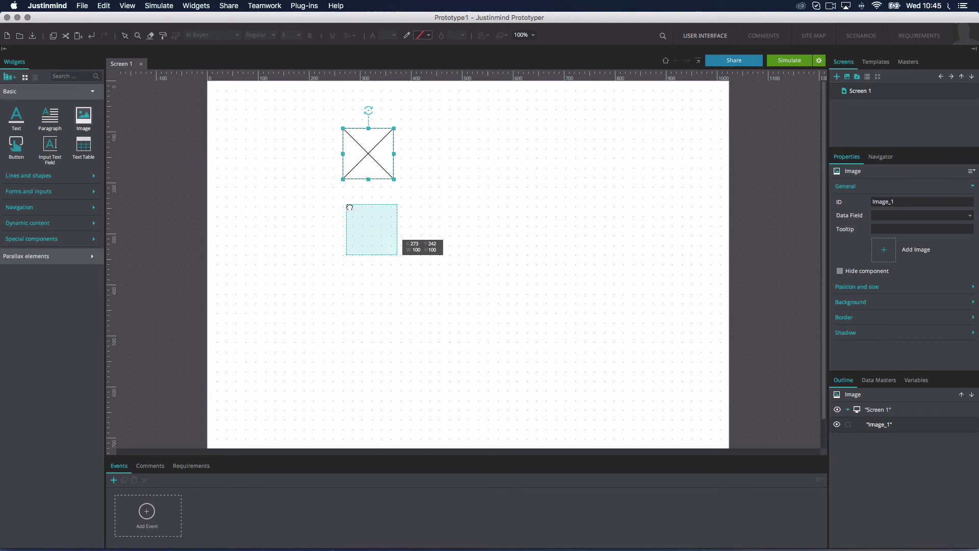
key("Delete")
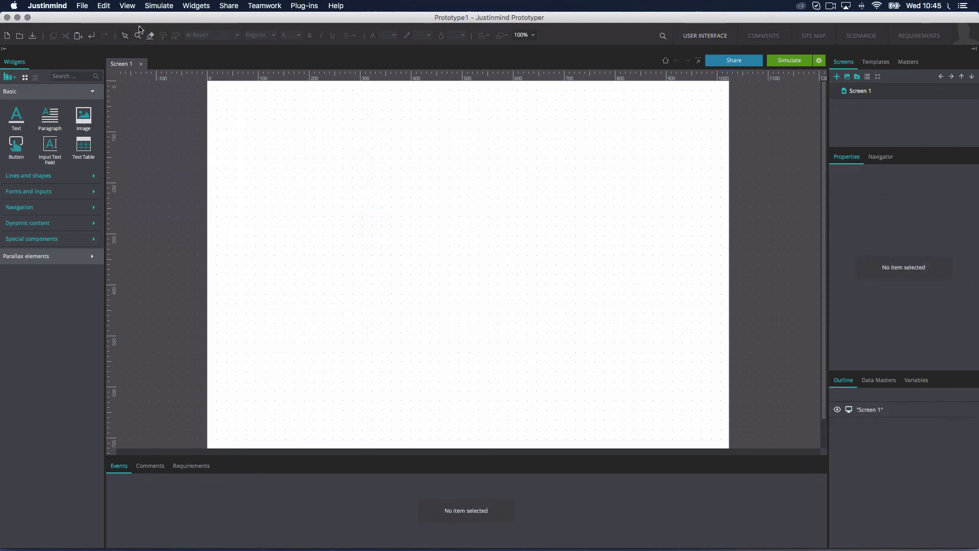
Tick Snap to Grid in the User Interface preferences and confirm
left_click(47, 6)
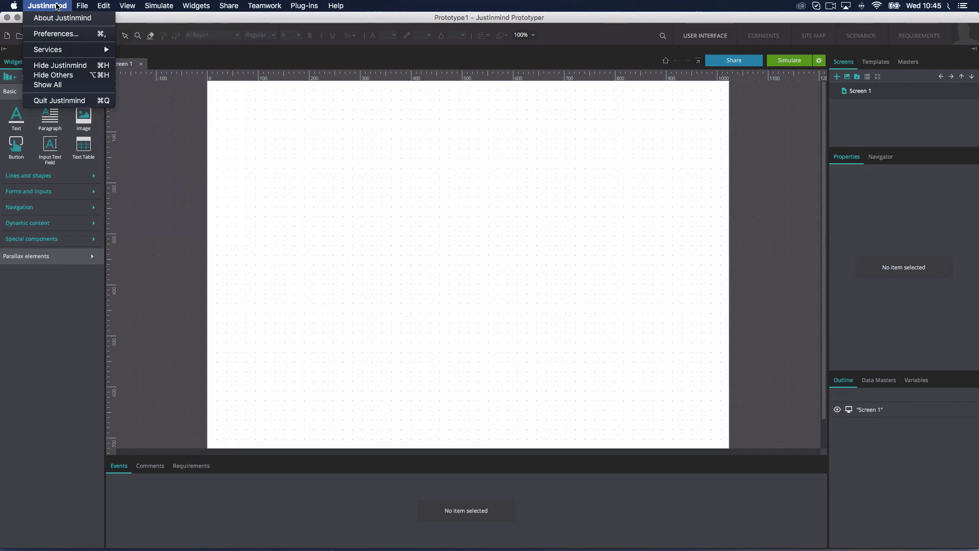
left_click(55, 34)
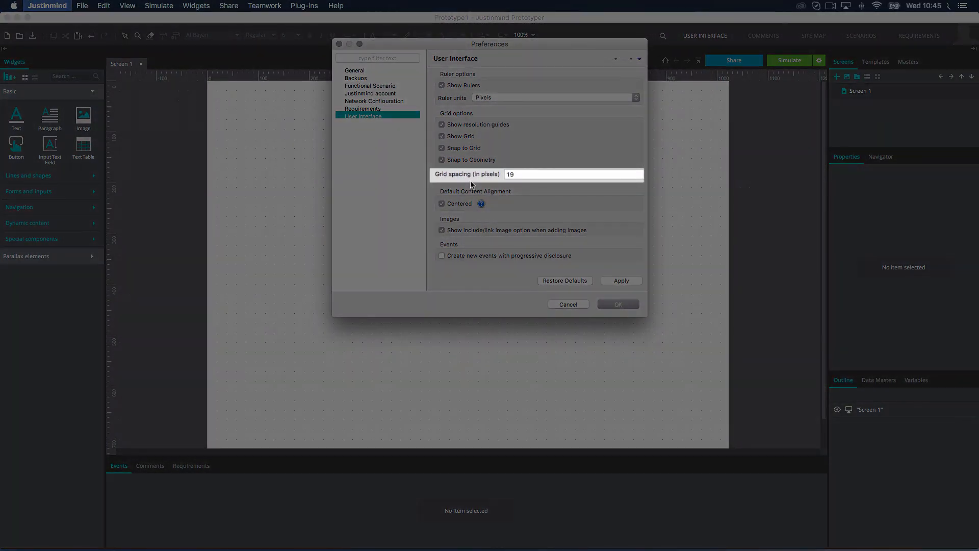
left_click(617, 304)
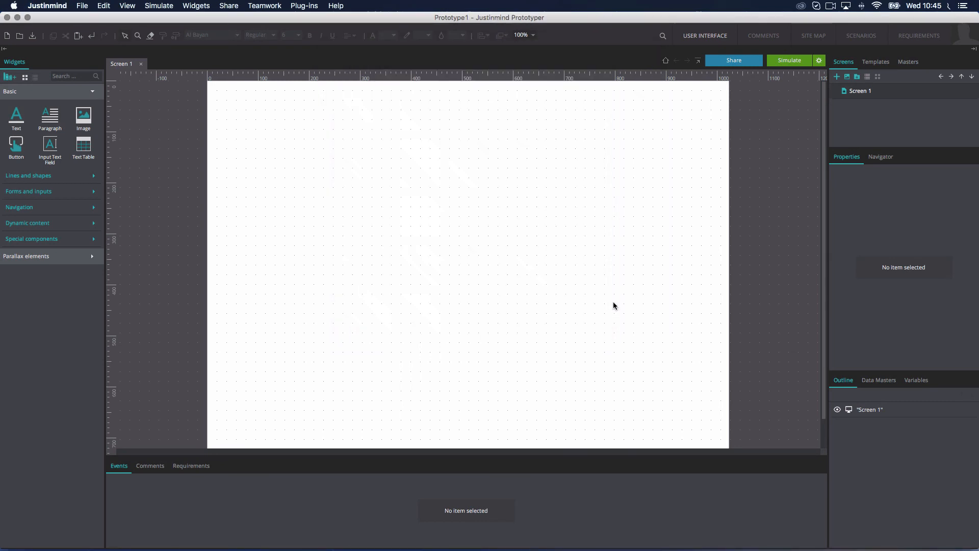
mouse_move(168, 132)
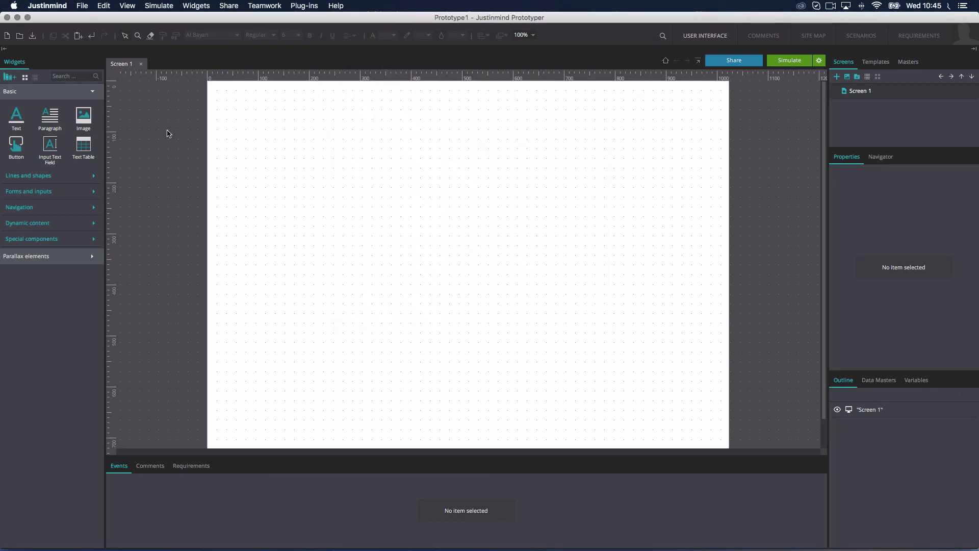
Drag an Image widget from the Widgets panel onto the gridded Screen 1 canvas
left_click_drag(83, 119, 368, 153)
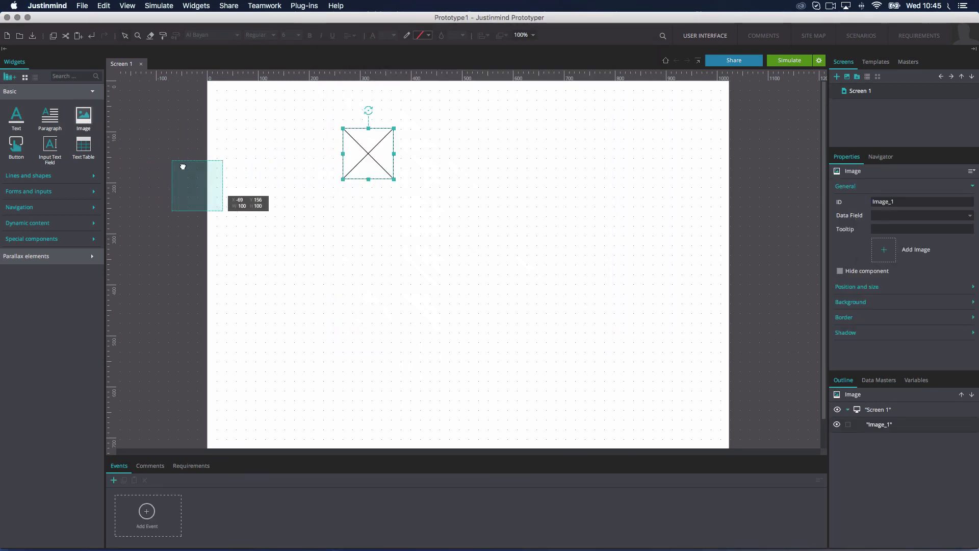